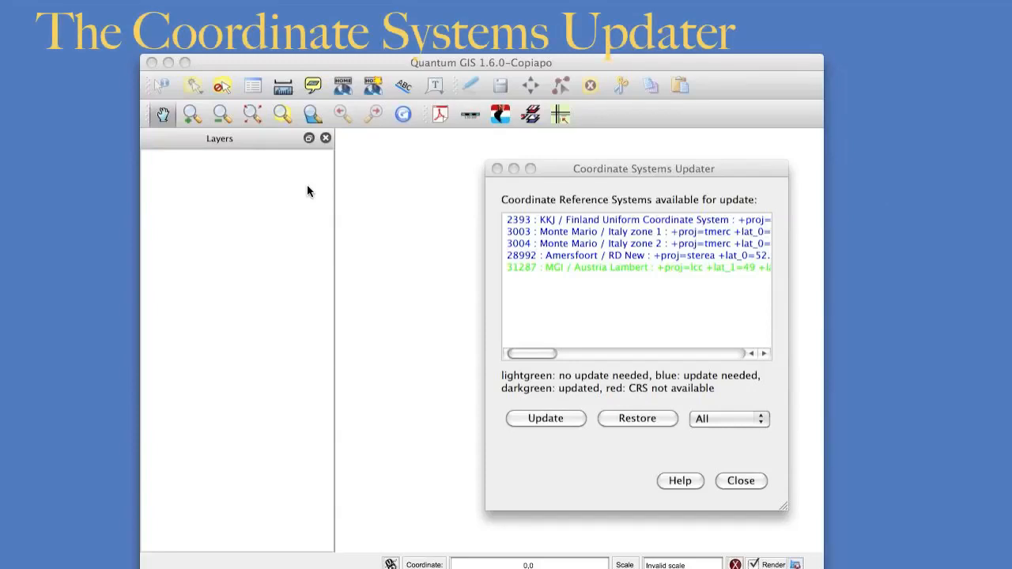
mouse_move(601, 209)
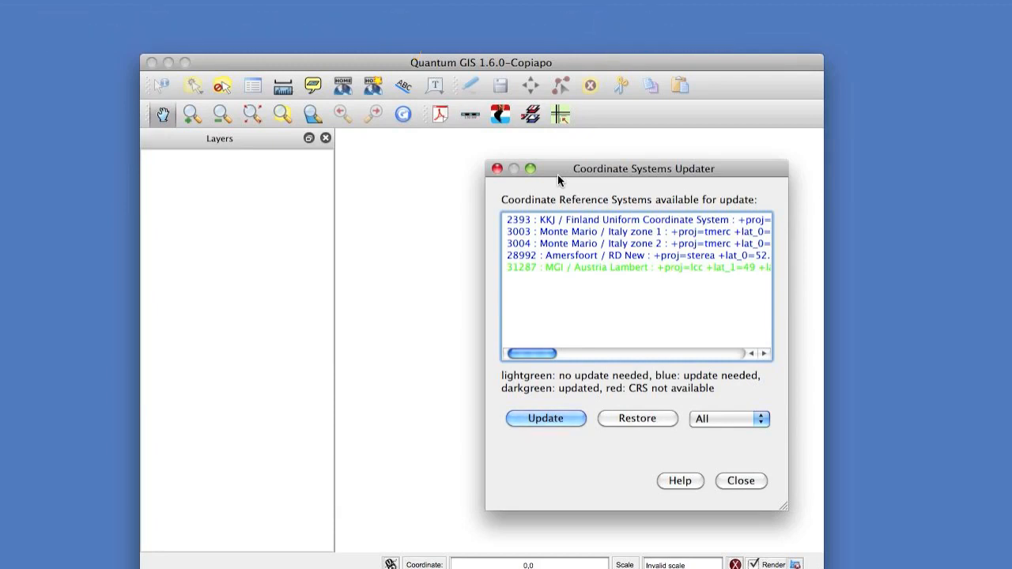
Step: Close the Coordinate Systems Updater dialog, leaving an empty QGIS project
click(740, 481)
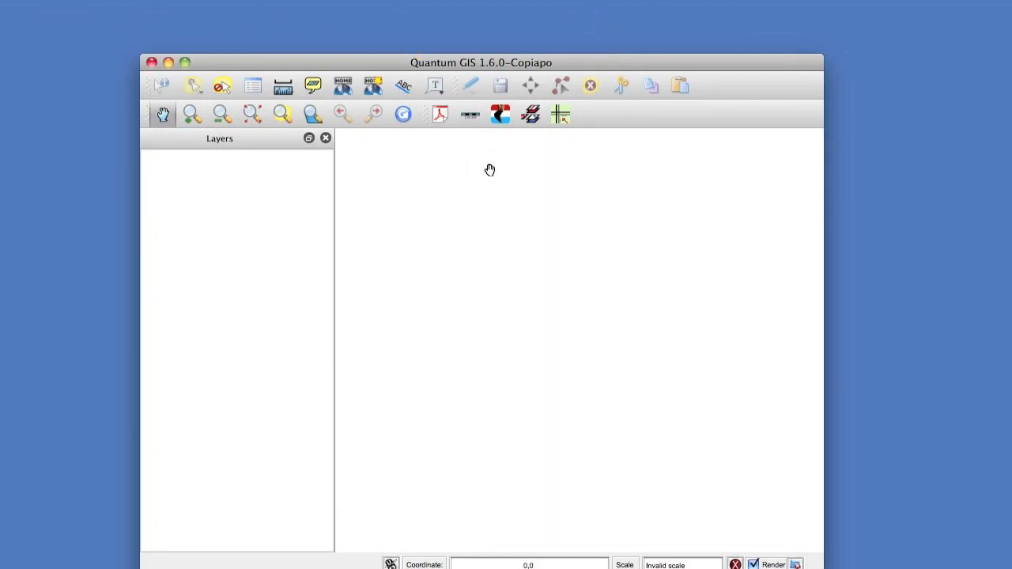
mouse_move(156, 68)
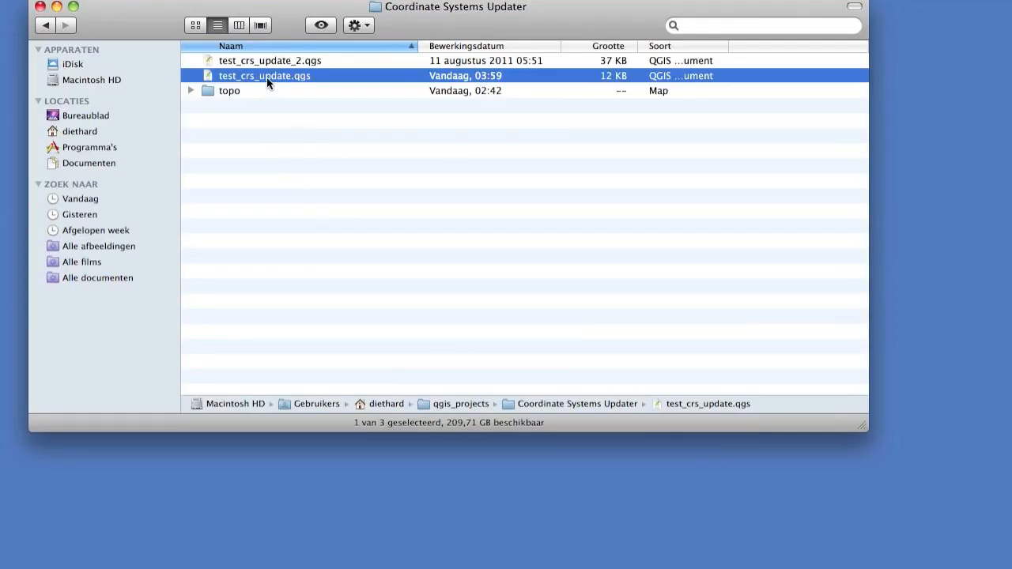
Step: Load test_crs_update.qgs from Finder with its DXF and Google layers
double_click(264, 76)
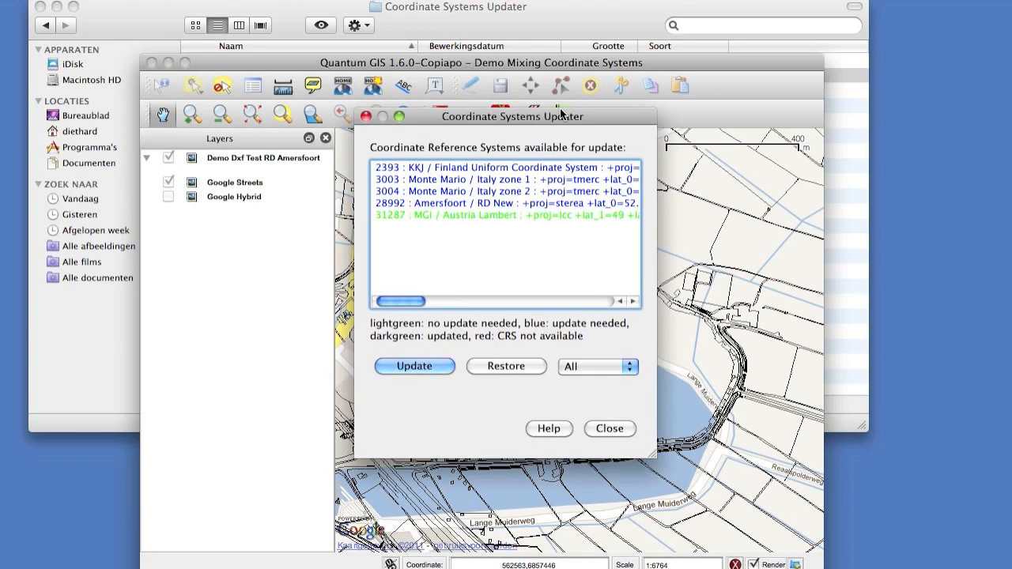
mouse_move(626, 338)
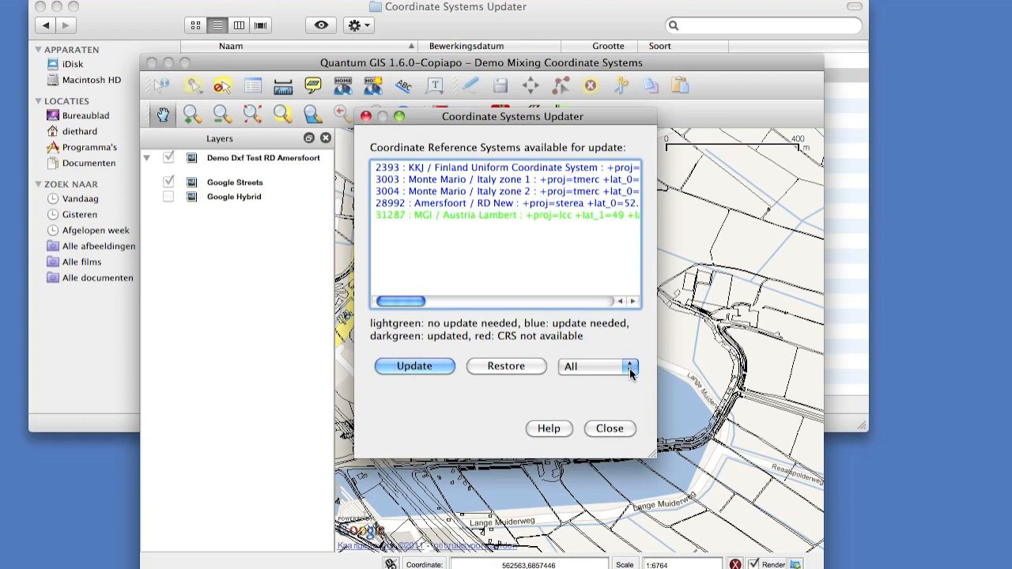
Step: Restrict the updater to Selected and update 28992 Amersfoort / RD New only
click(593, 366)
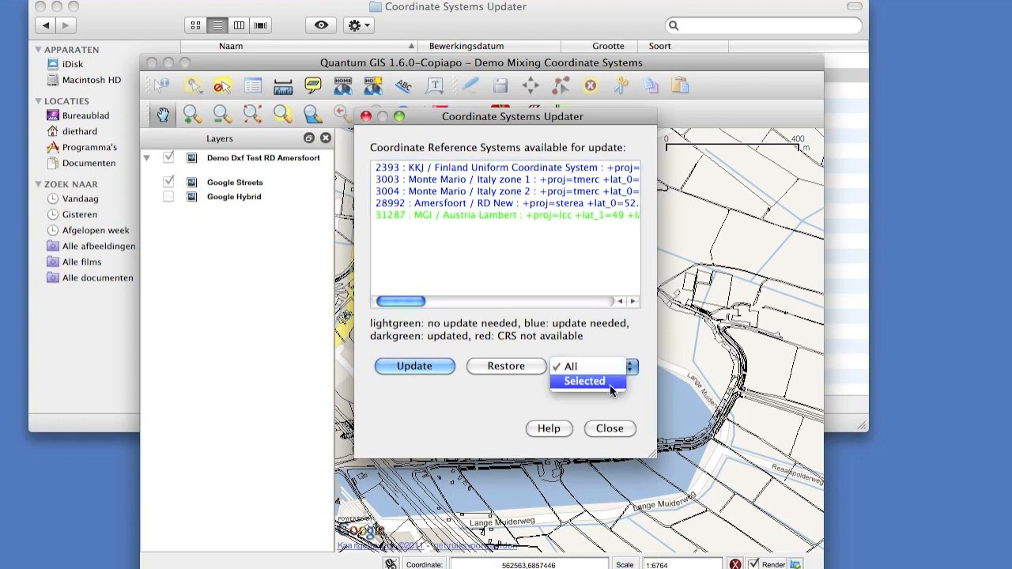
click(583, 381)
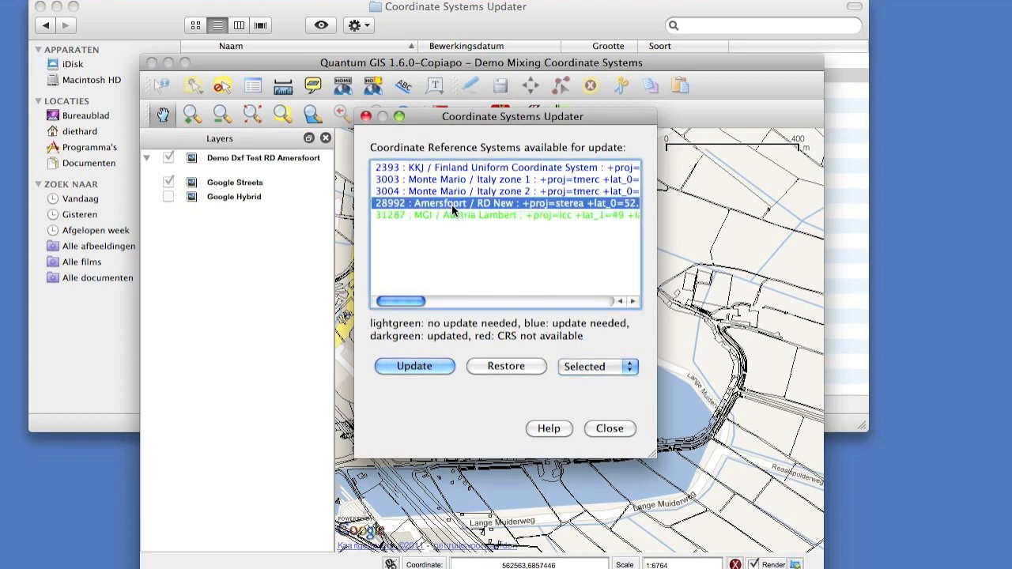
mouse_move(409, 341)
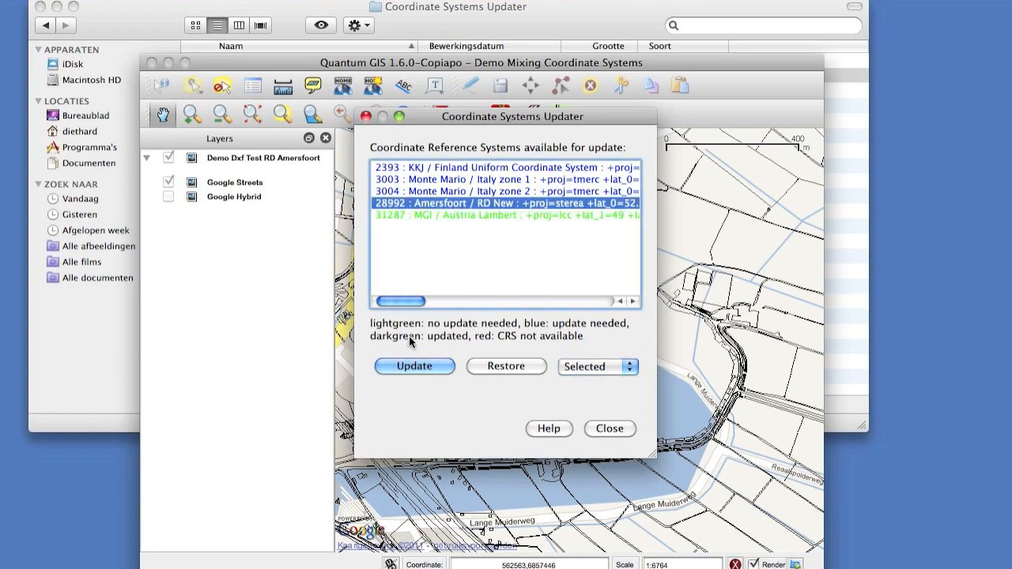
click(415, 365)
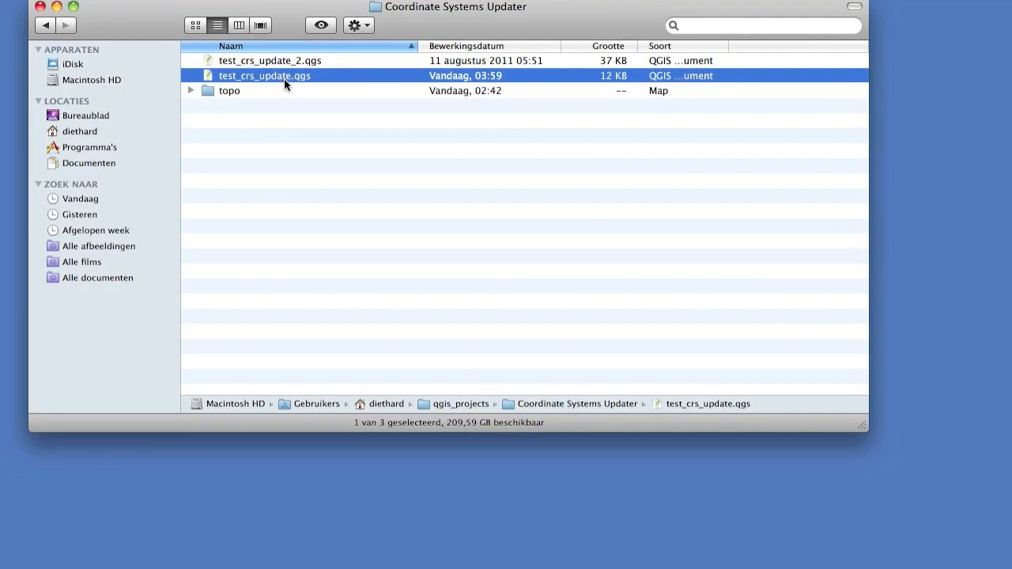
Step: Reload test_crs_update.qgs so the DXF layer draws over Google Streets
double_click(266, 75)
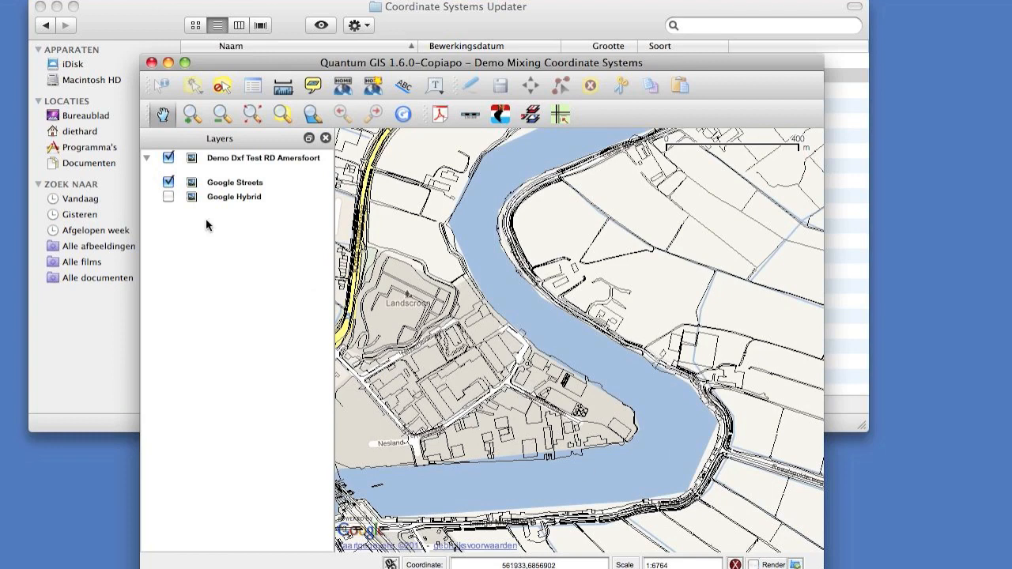
Step: Show Google Hybrid instead of Google Streets and zoom onto the riverside industrial buildings
click(234, 182)
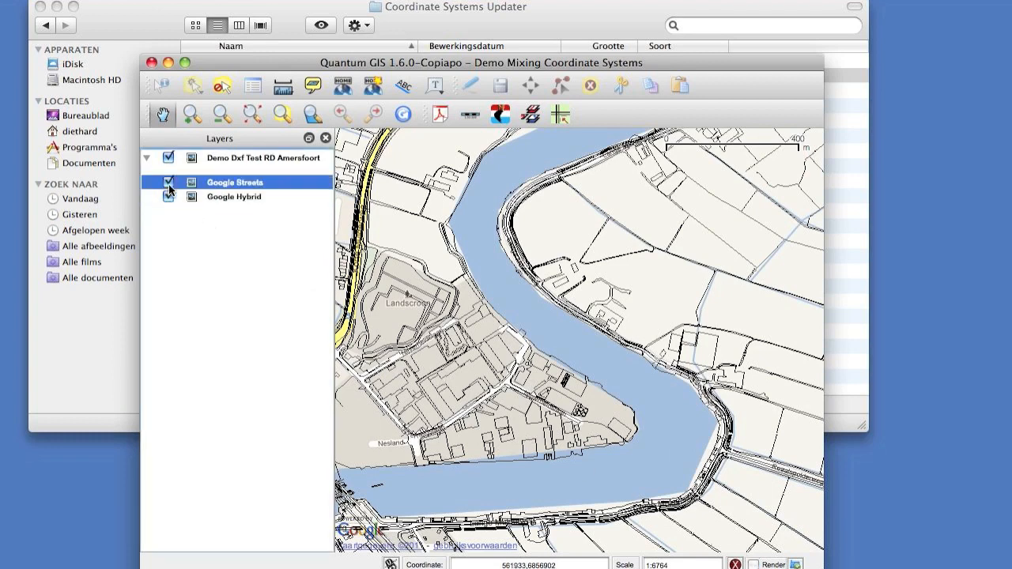
click(167, 182)
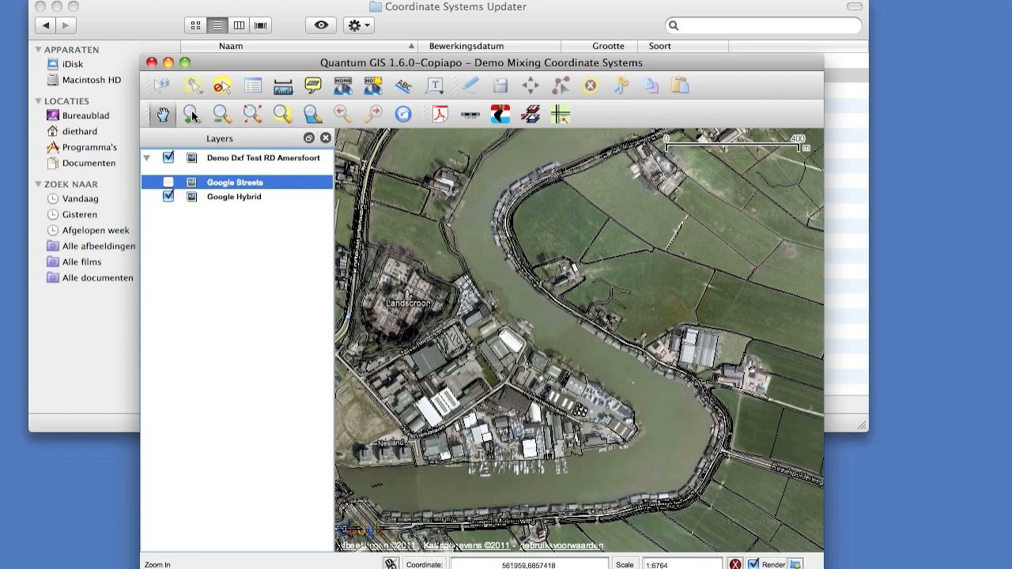
click(192, 114)
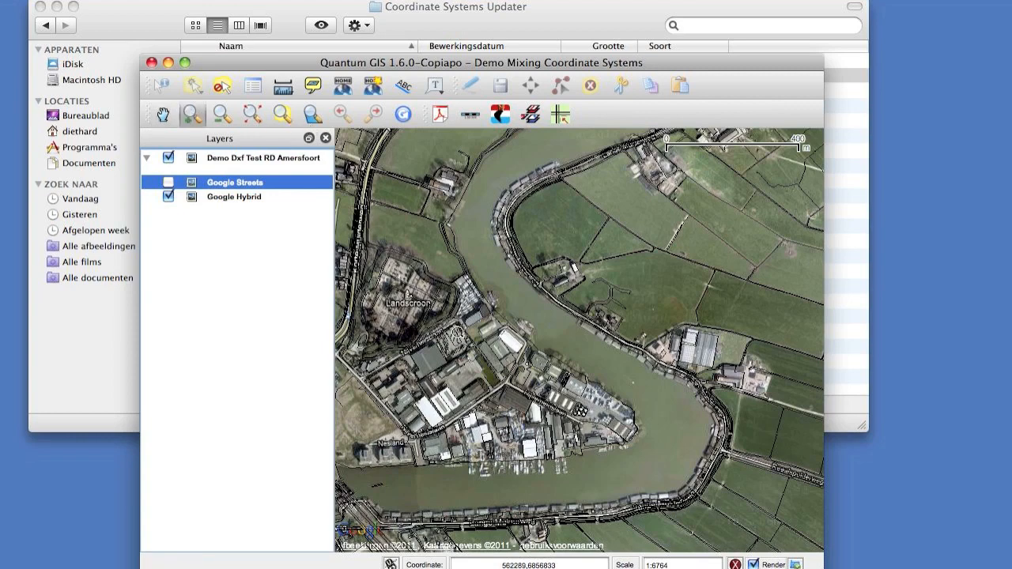
drag(519, 384, 609, 430)
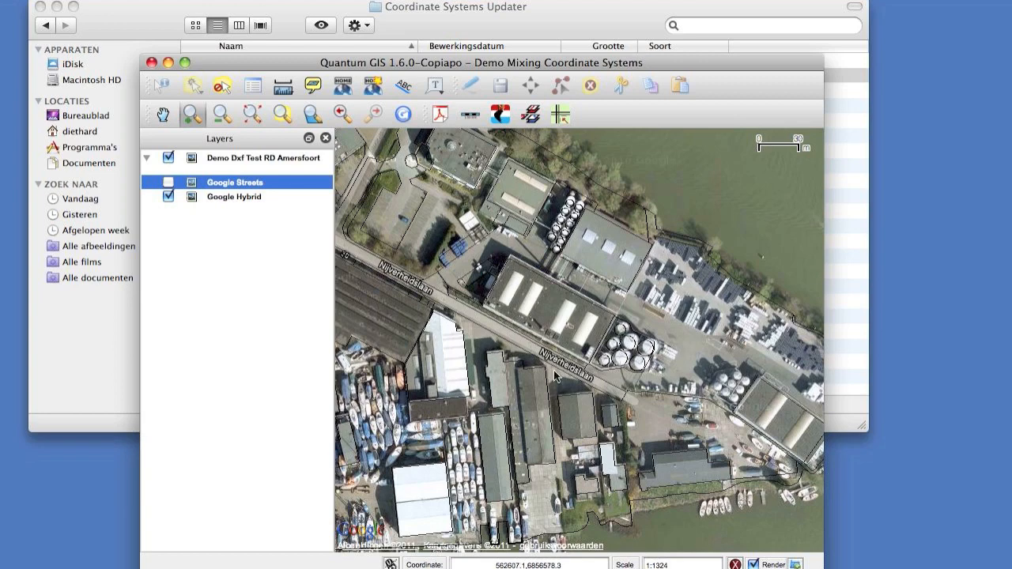
mouse_move(398, 178)
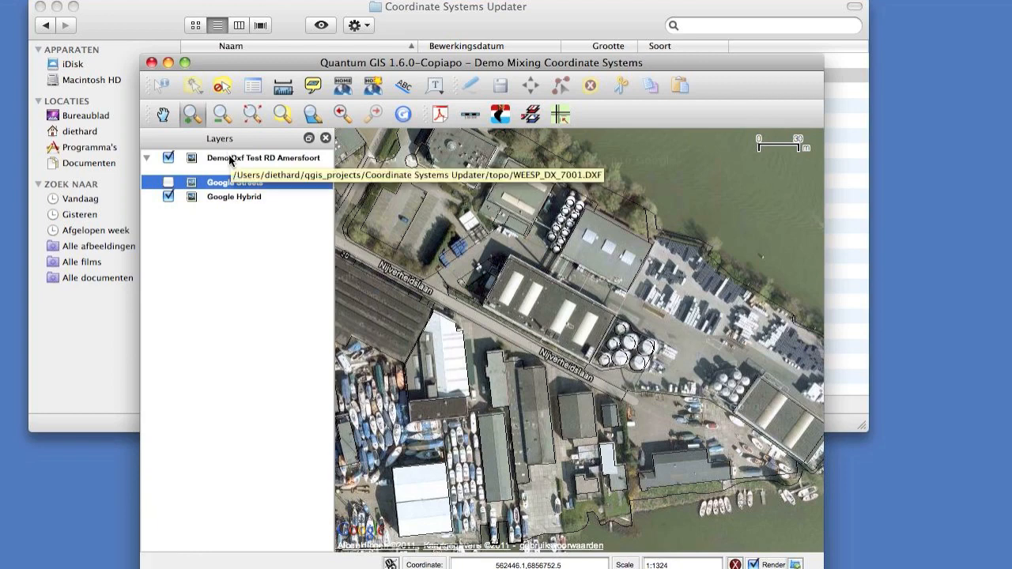
Step: View the DXF layer's metadata and highlight the +towgs84 datum shift in its RD Amersfoort definition
right_click(266, 158)
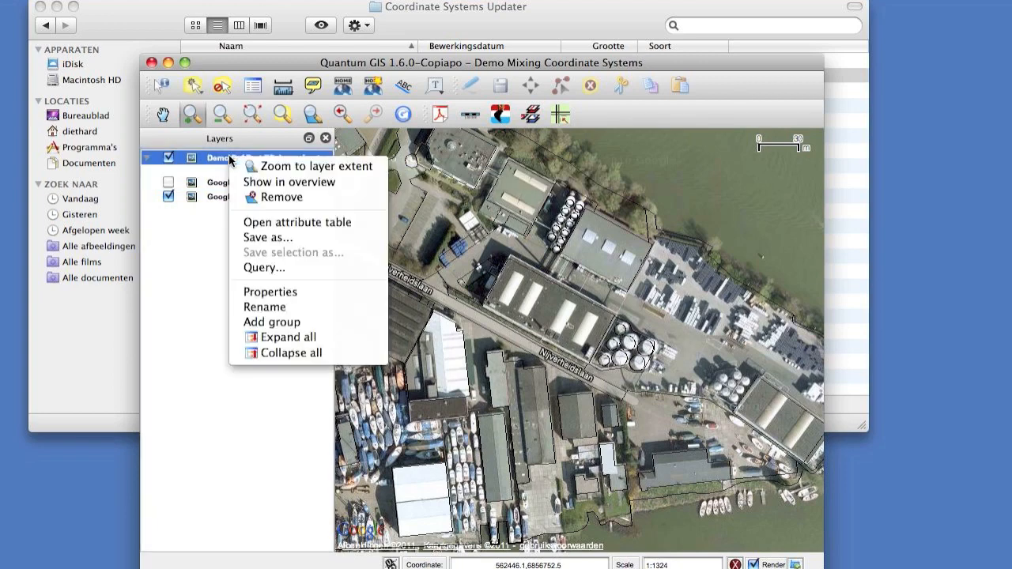
mouse_move(299, 291)
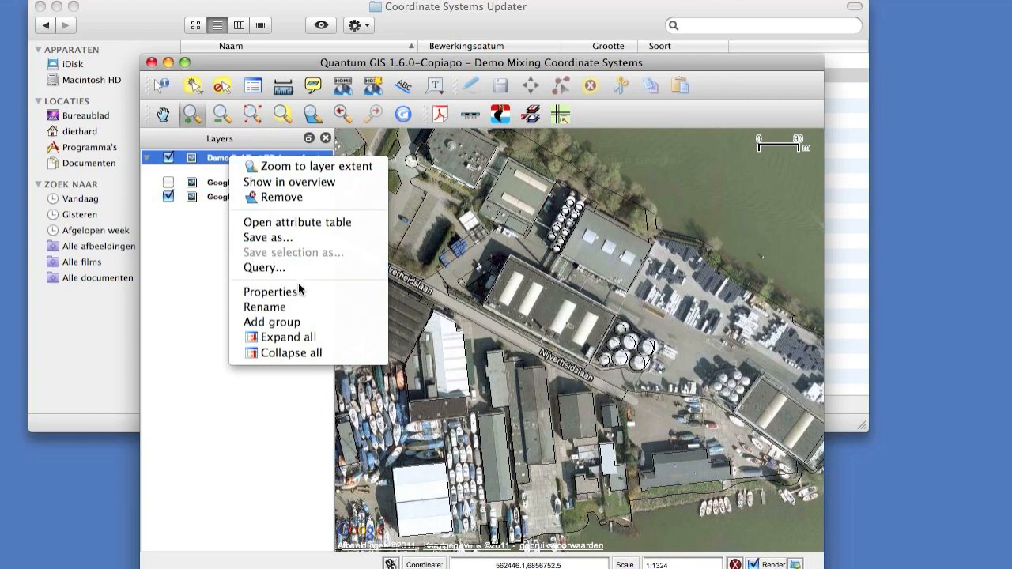
click(270, 291)
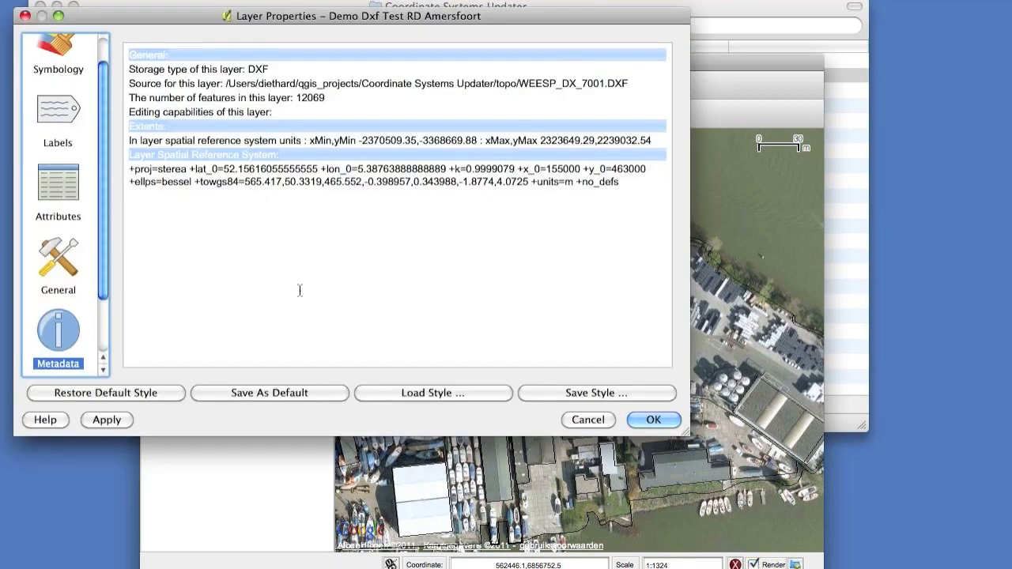
mouse_move(199, 208)
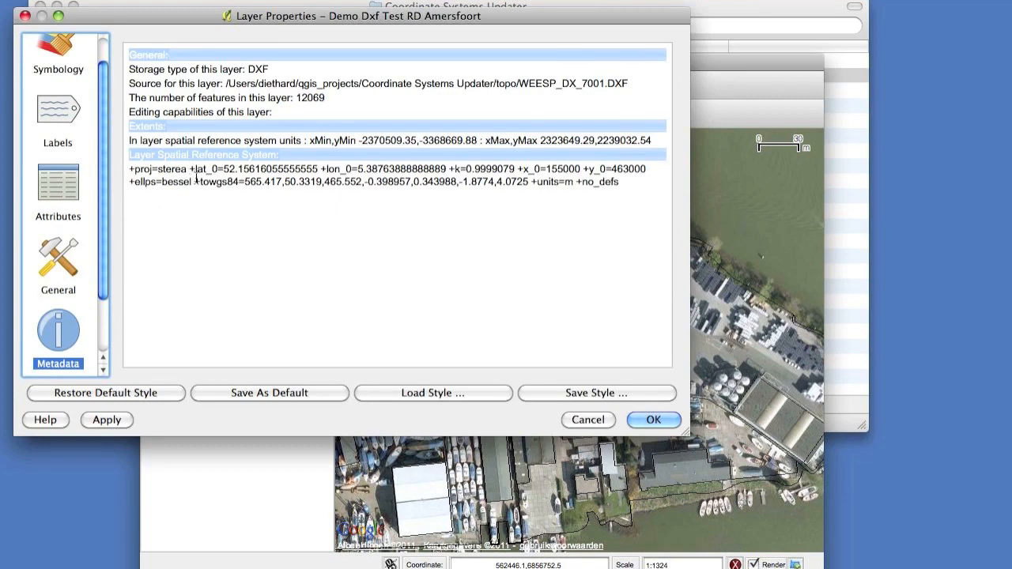
drag(198, 180, 309, 180)
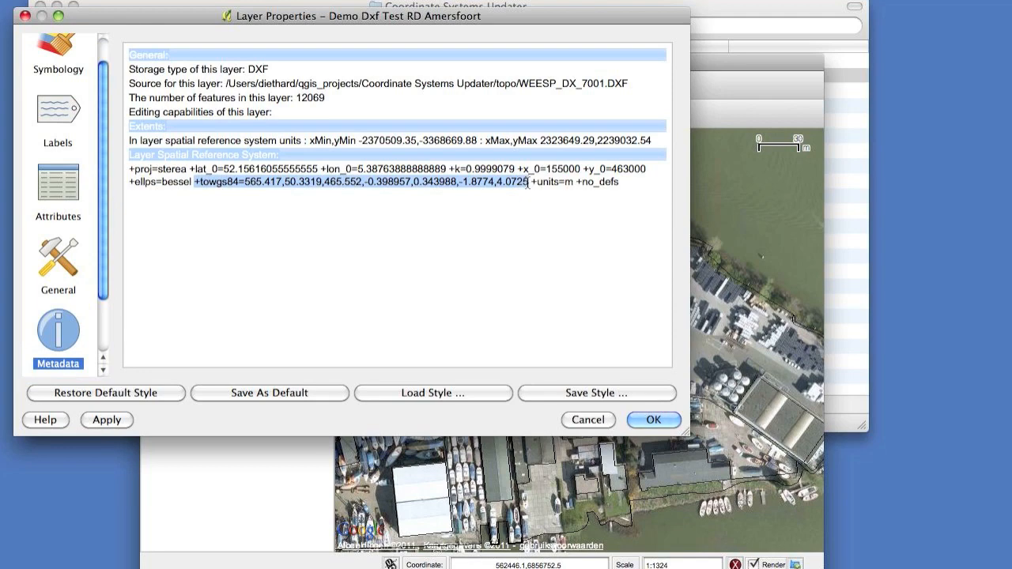
Step: Dismiss Layer Properties and reopen the Coordinate Systems Updater list
click(653, 421)
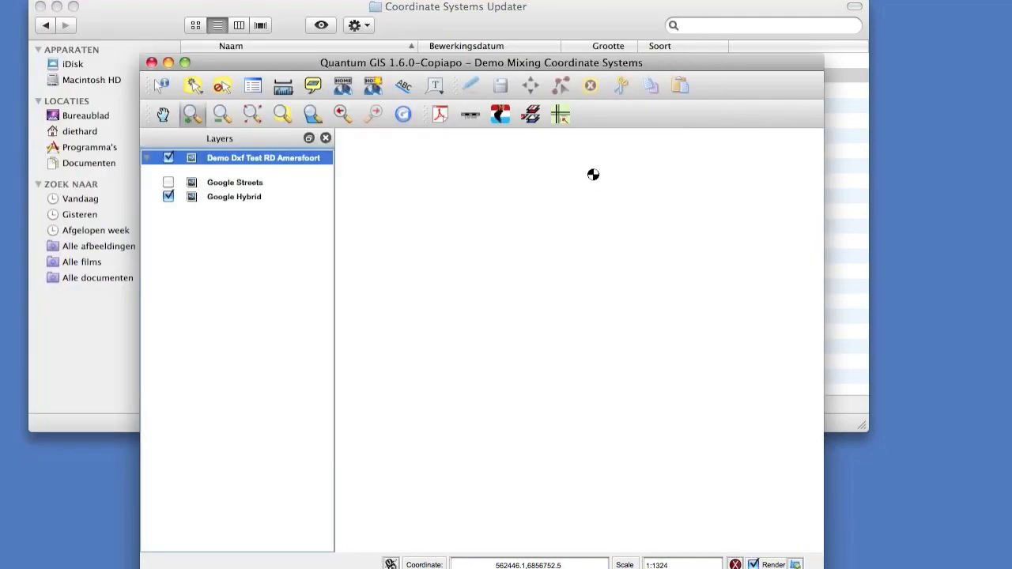
mouse_move(560, 114)
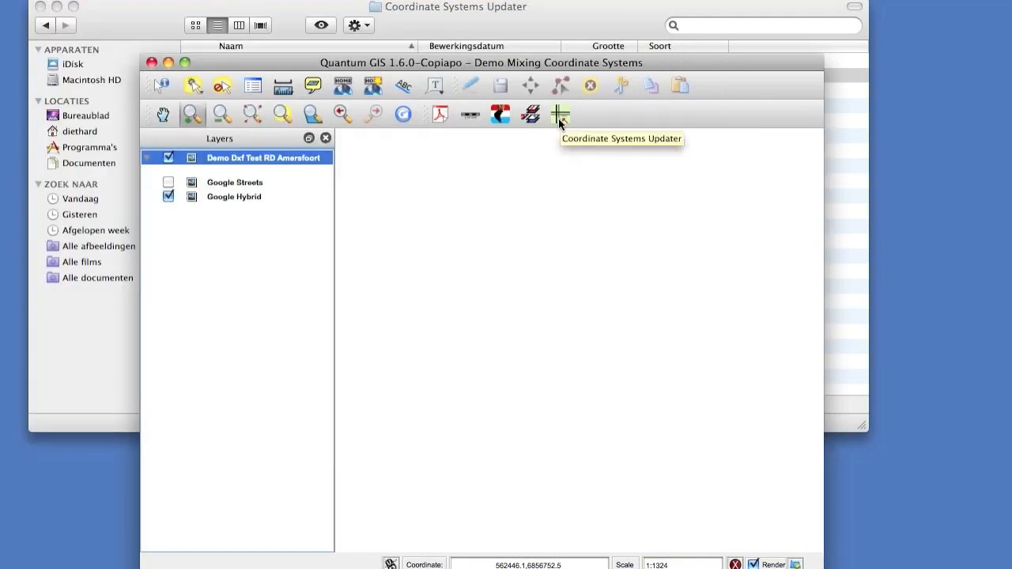
click(560, 114)
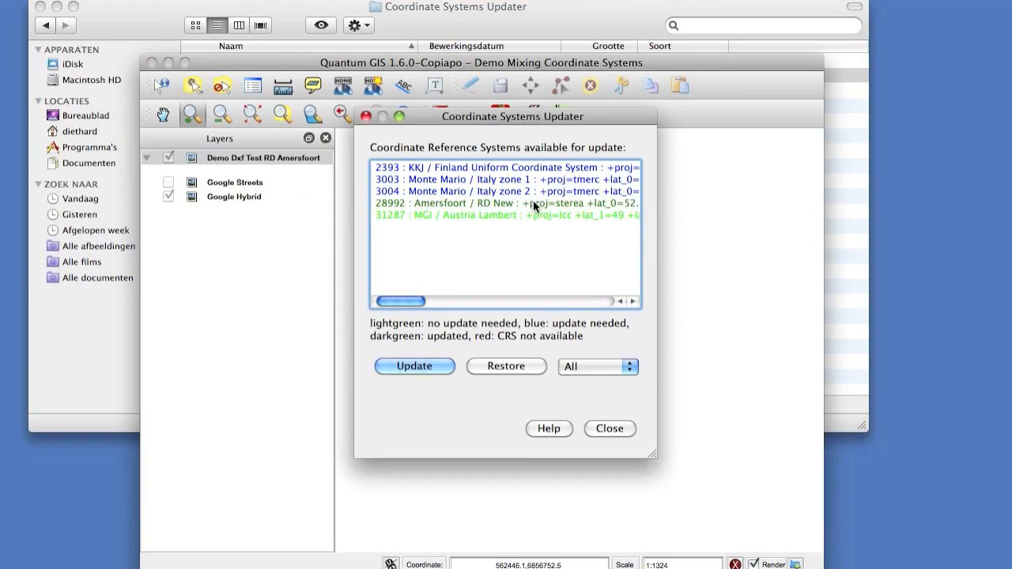
mouse_move(477, 209)
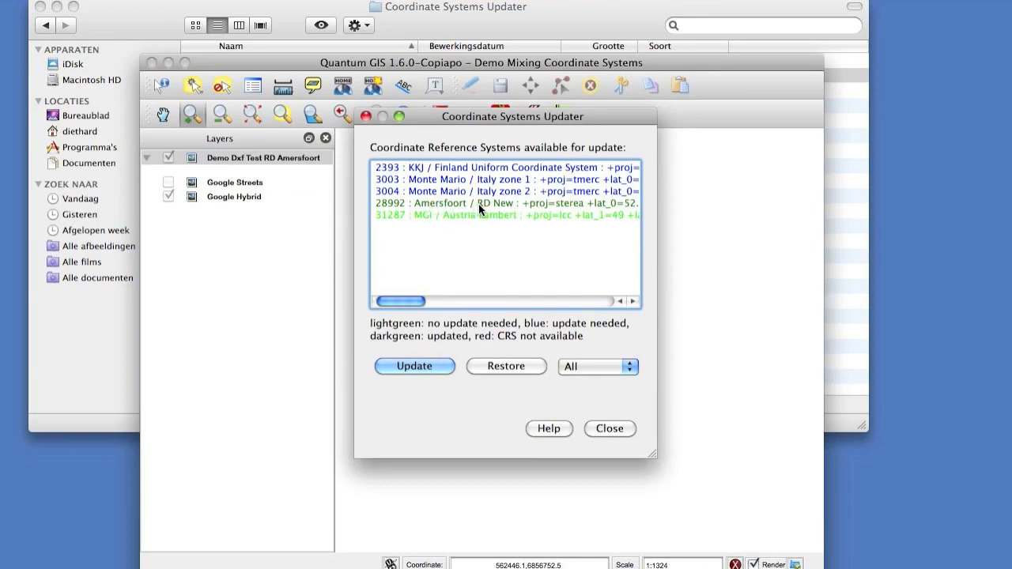
mouse_move(493, 184)
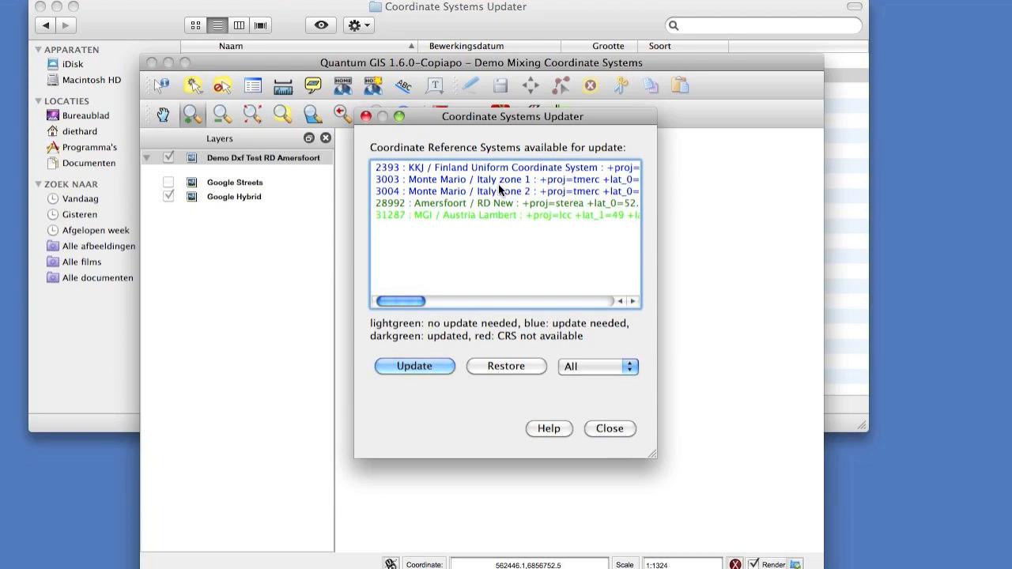
mouse_move(497, 221)
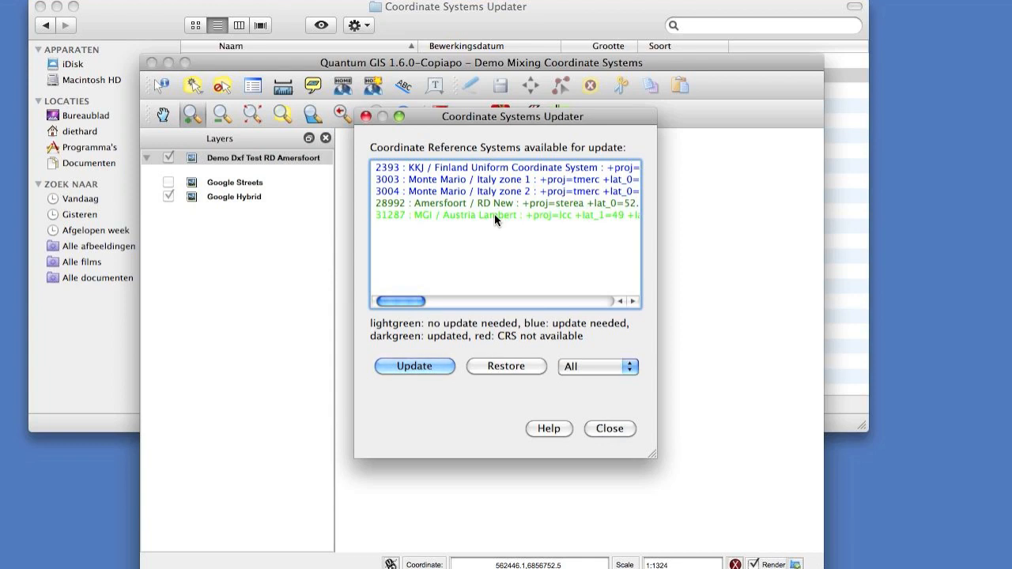
mouse_move(481, 206)
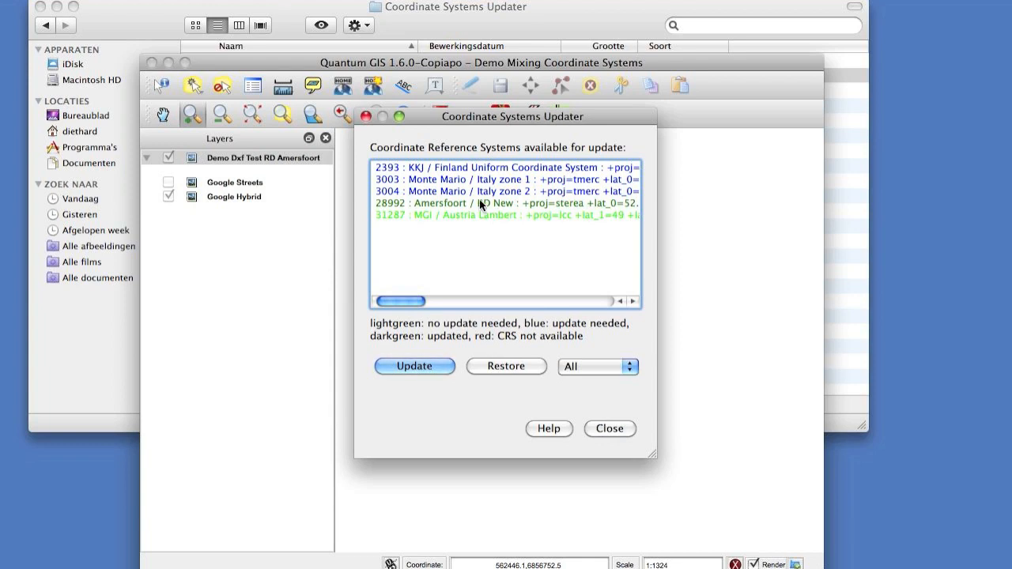
mouse_move(471, 211)
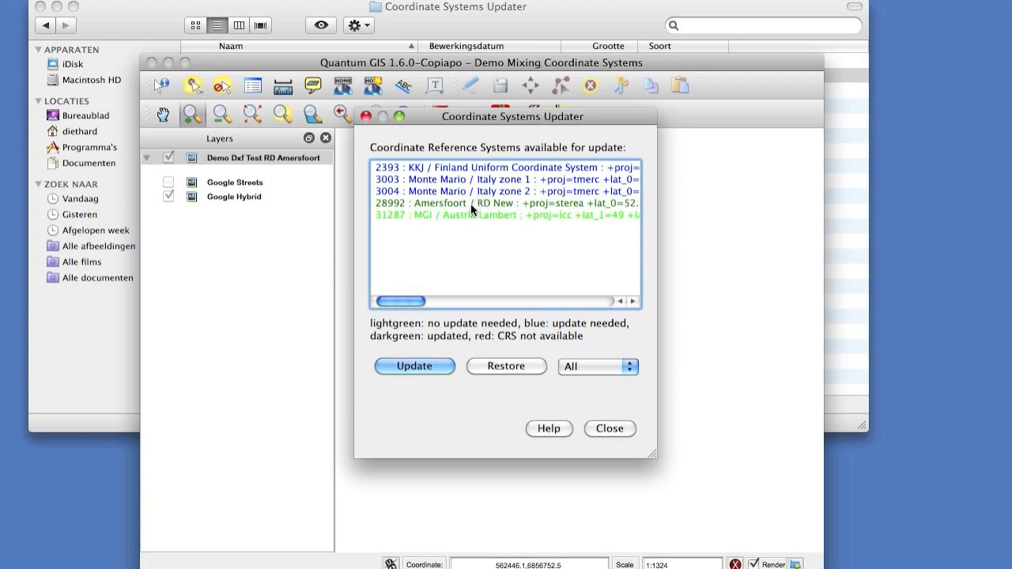
Step: Update the coordinate systems needing updates, acknowledge the reload notice and close the updater
click(506, 202)
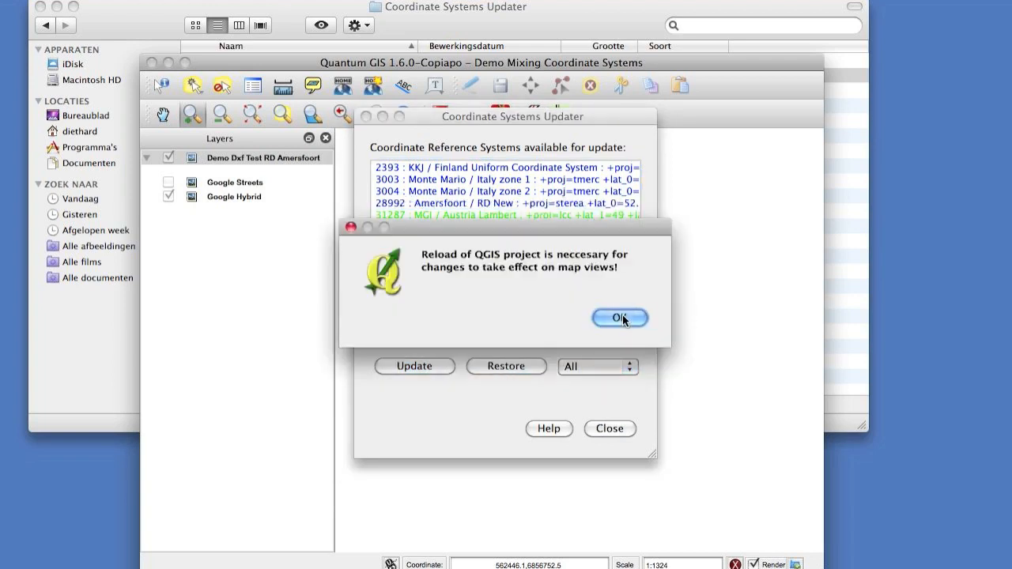
click(620, 316)
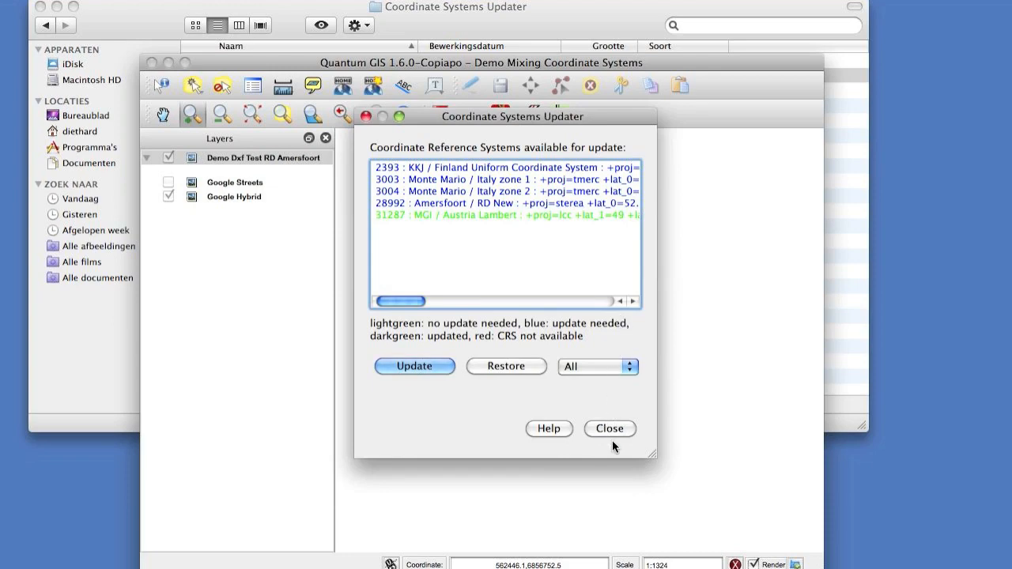
click(610, 428)
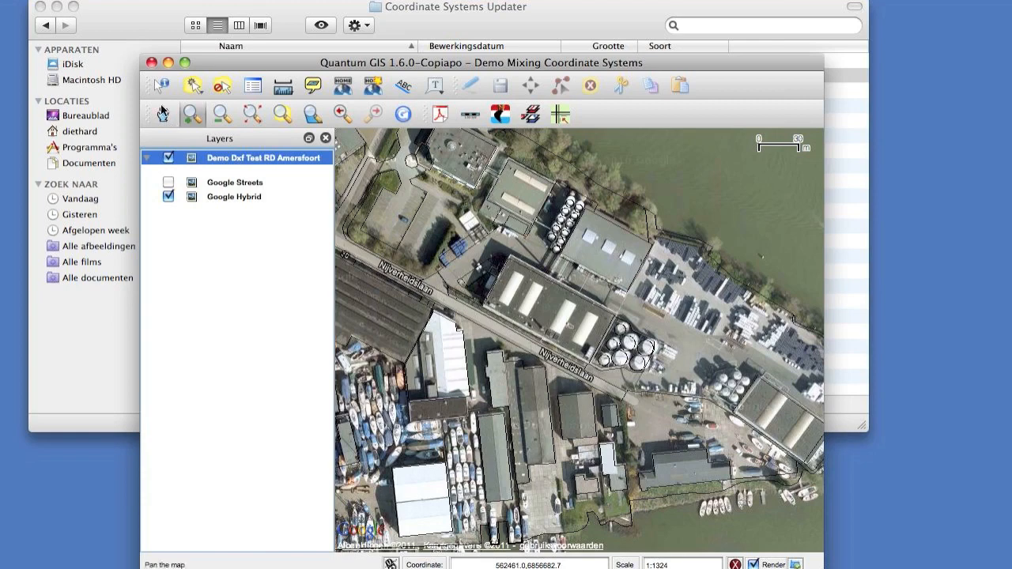
Step: Close the project without saving and reopen test_crs_update.qgs so the update takes effect
click(152, 63)
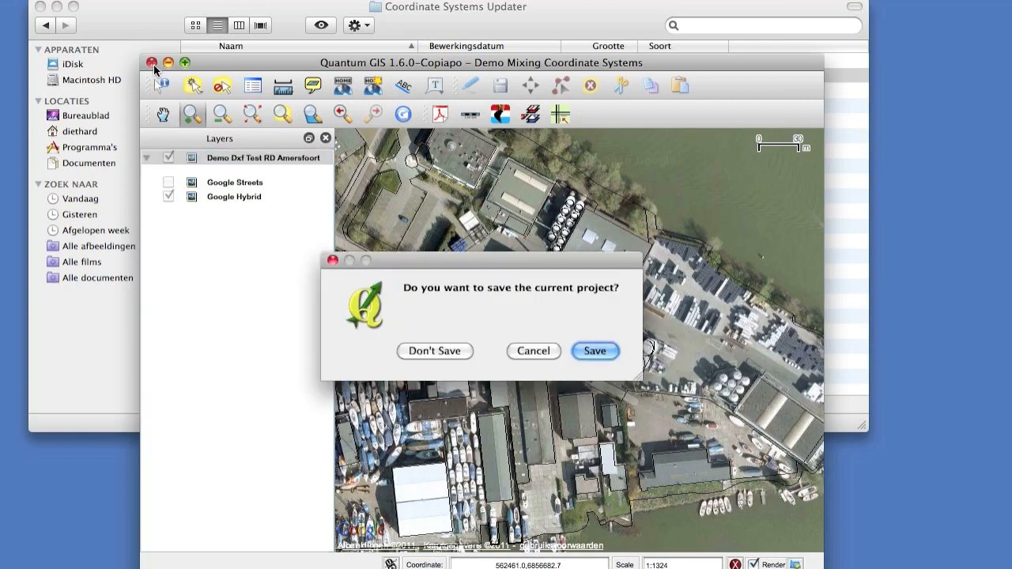
click(595, 351)
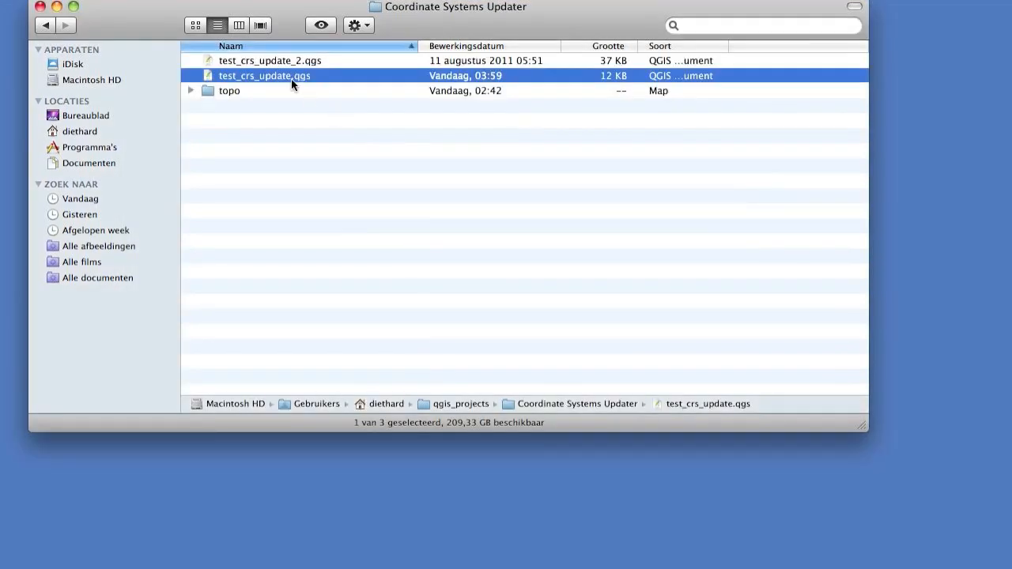
double_click(266, 76)
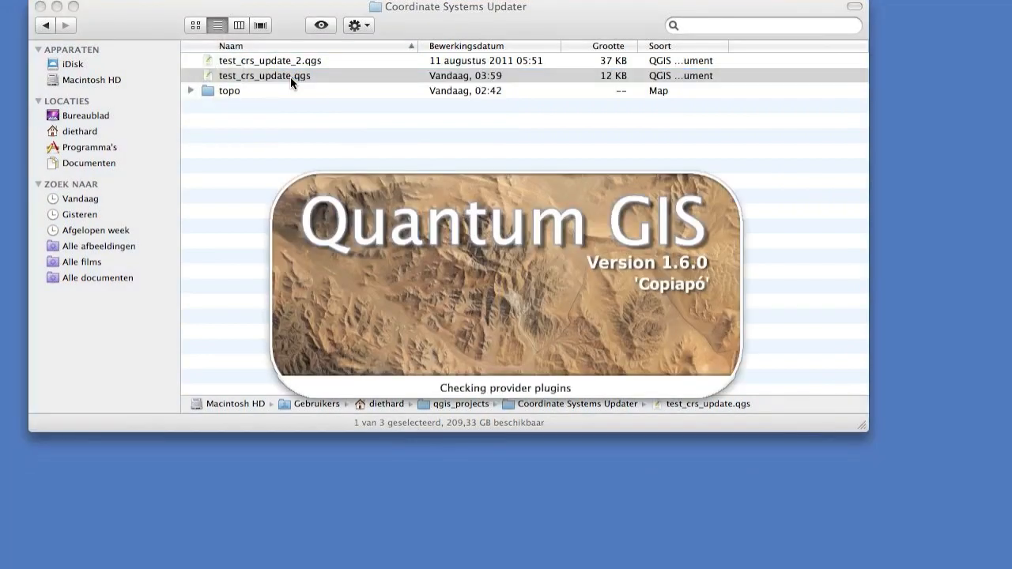